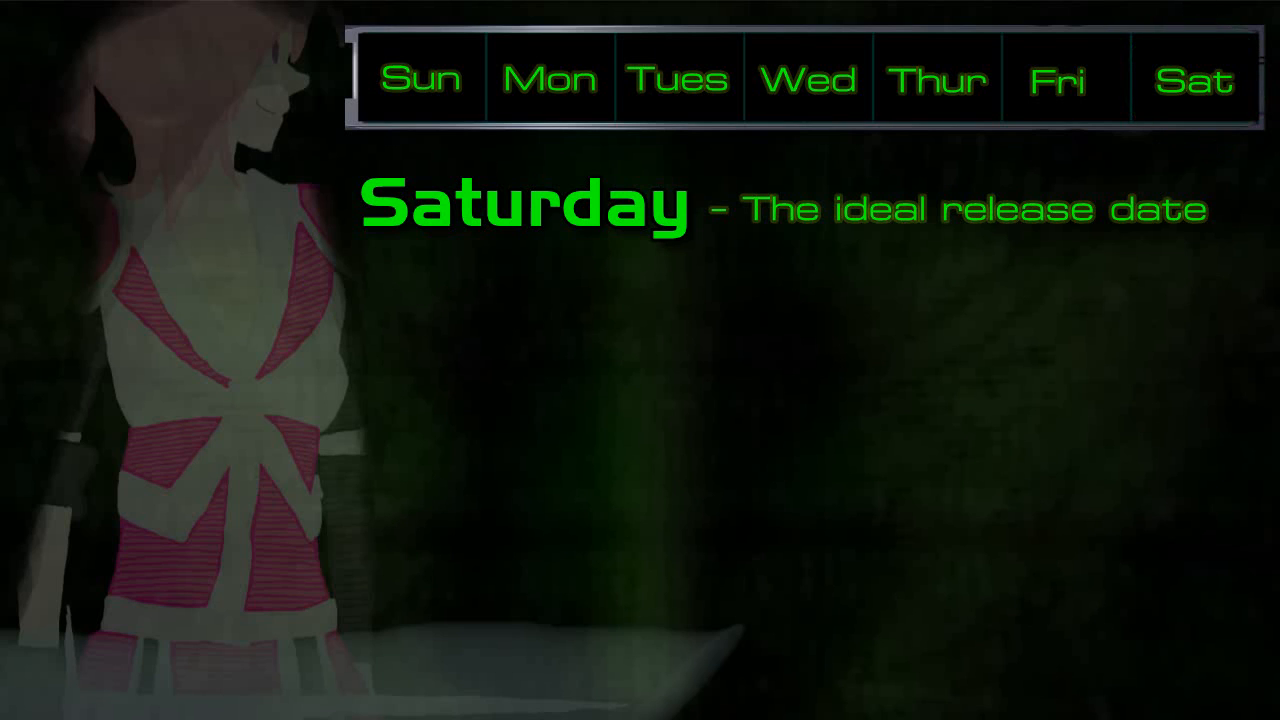
{"action": "left_click", "coordinate": [547, 80]}
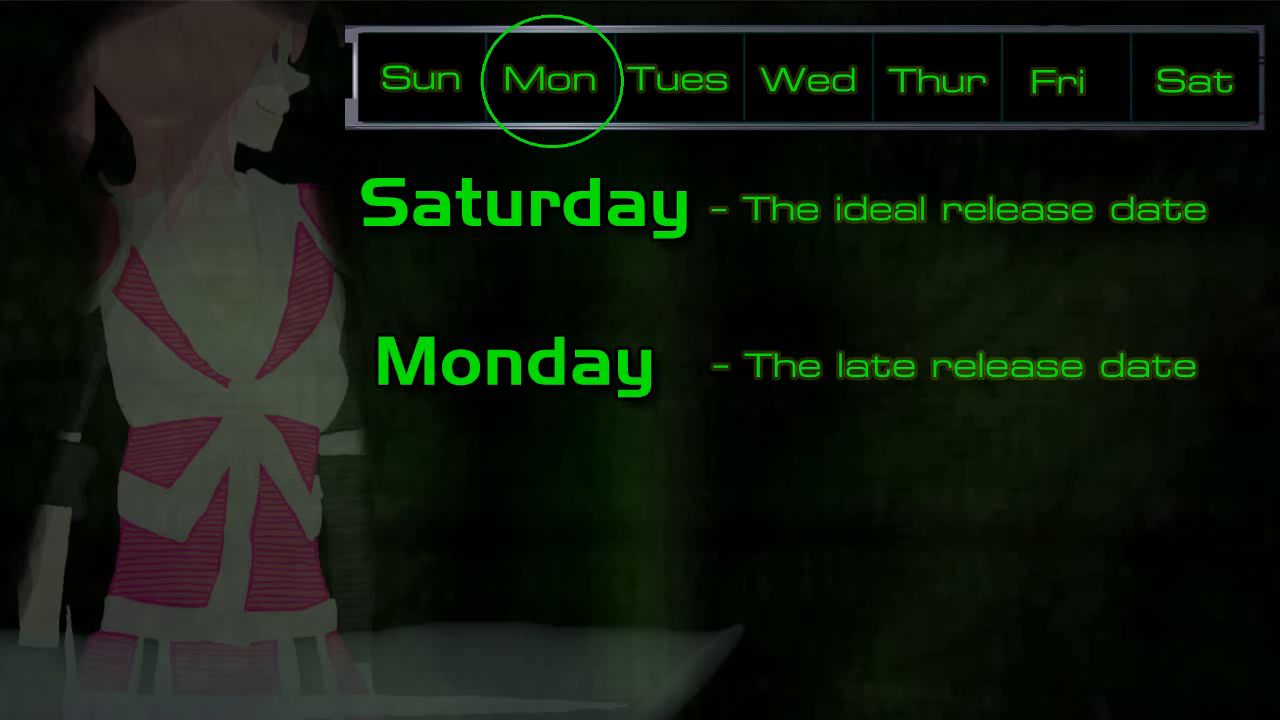